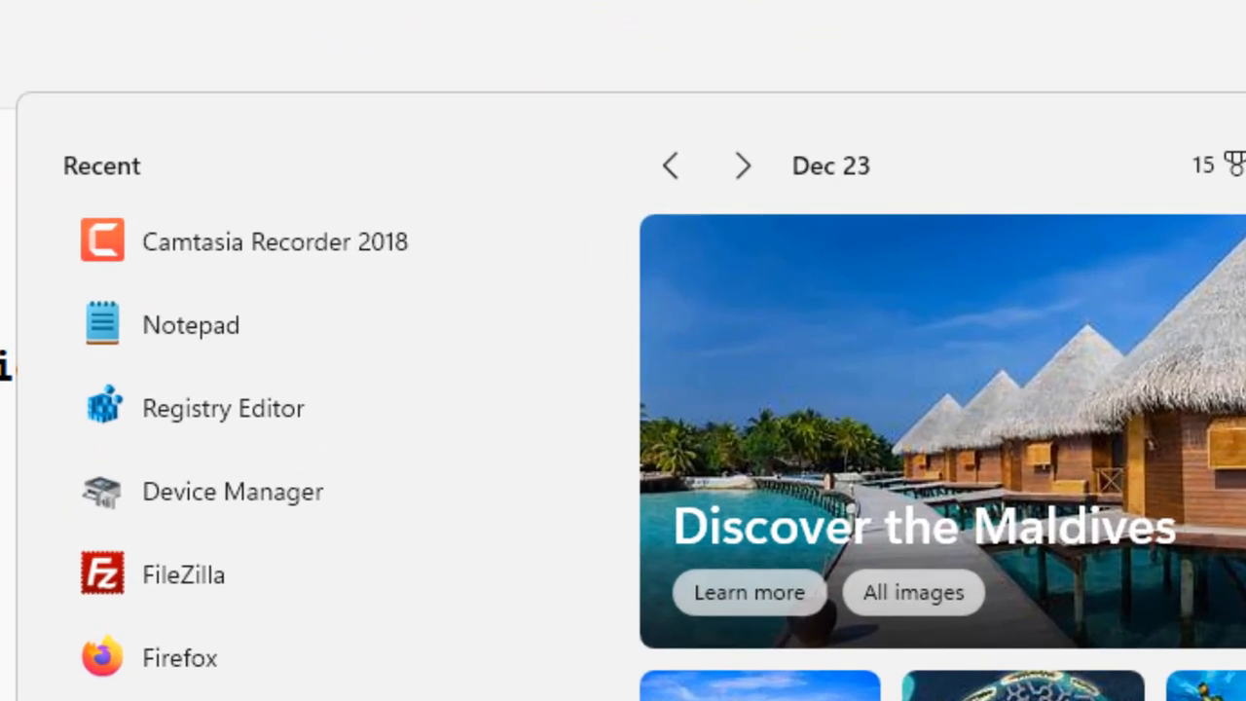
Search Start for "task" and launch Task Manager
{"action": "type", "text": "task"}
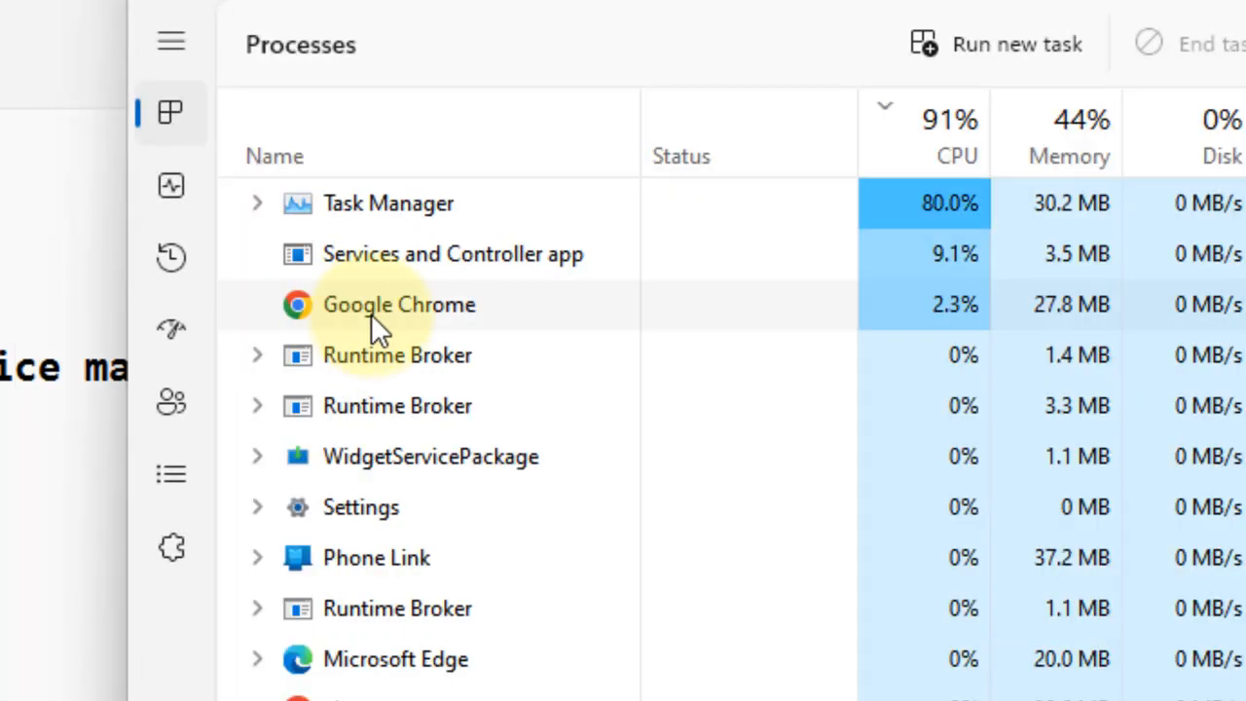
Locate Windows Explorer in the Processes list and restart it from its context menu
{"action": "scroll", "scroll_direction": "down", "scroll_amount": 3}
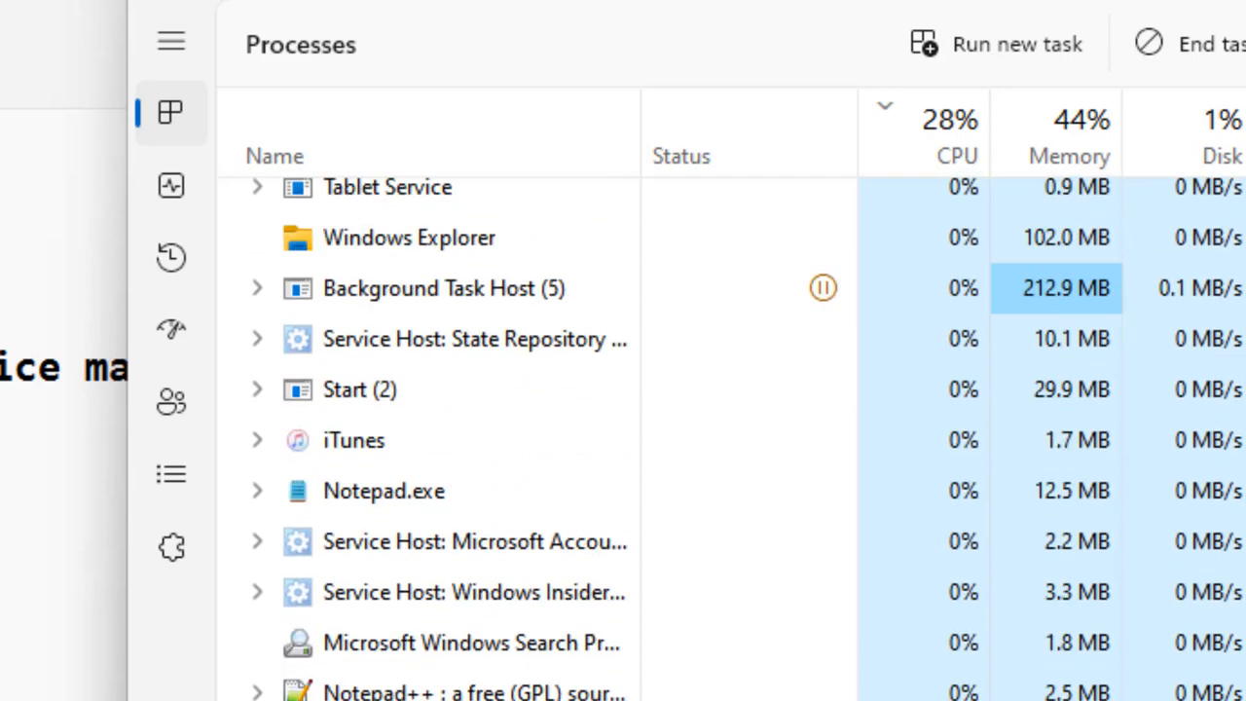
{"action": "right_click", "coordinate": [409, 237]}
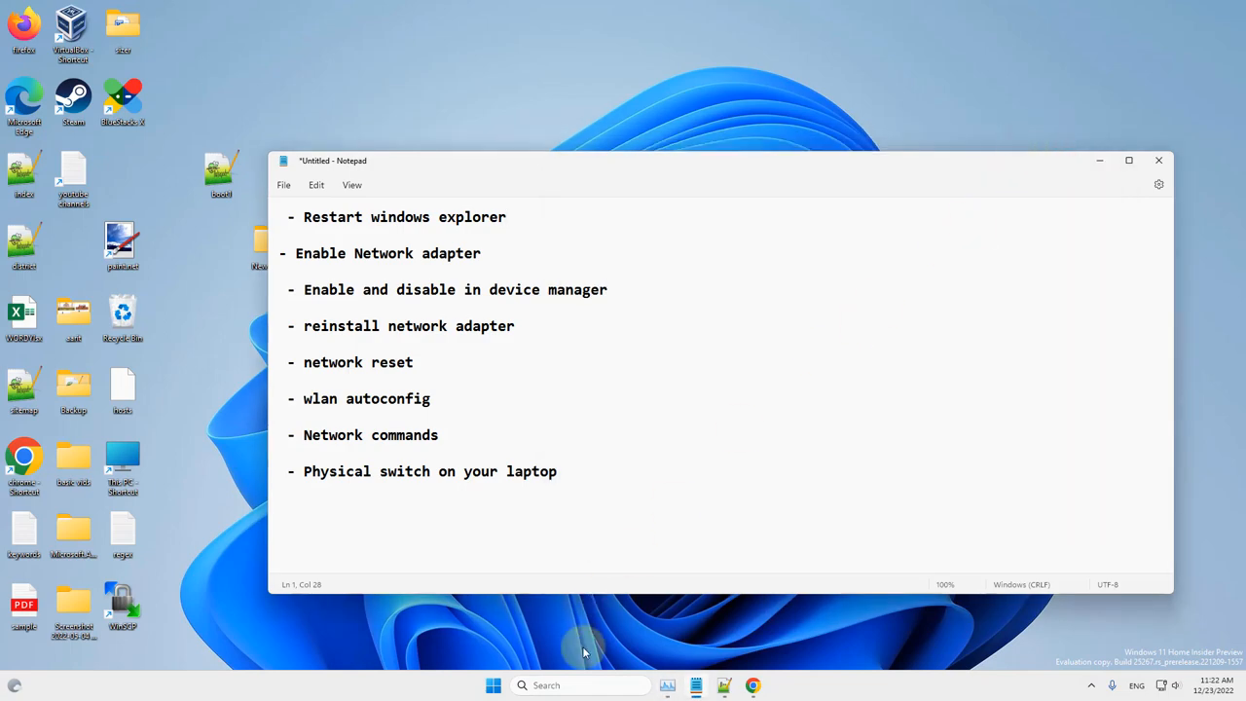
Search the taskbar for Device Manager and launch it
{"action": "left_click", "coordinate": [548, 684]}
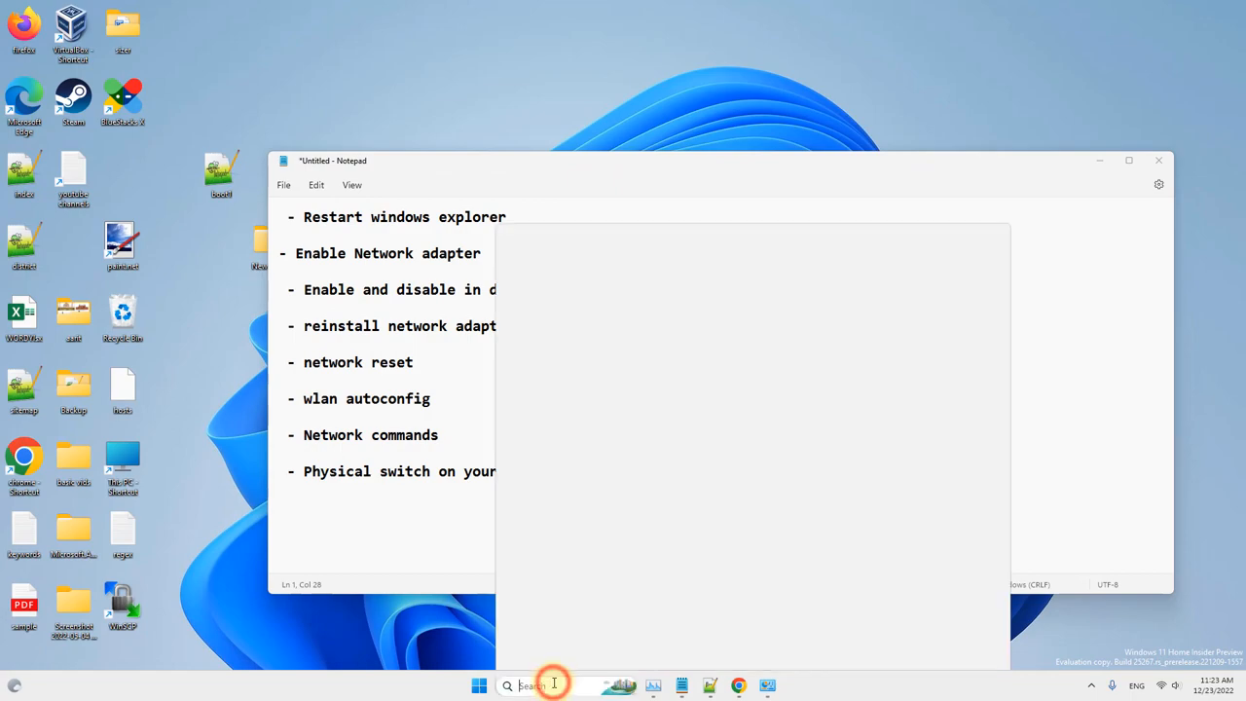
{"action": "left_click", "coordinate": [530, 686]}
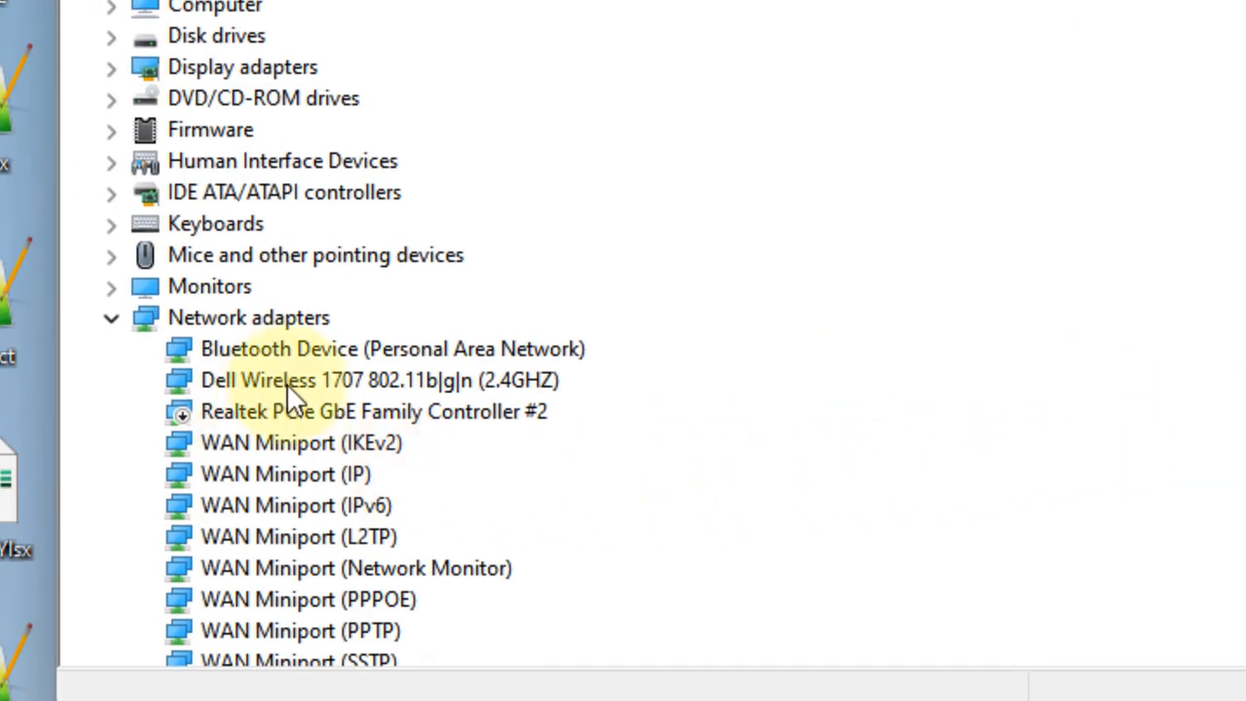
Disable the Dell Wireless 1707 adapter under Network adapters, then enable it again
{"action": "left_click", "coordinate": [111, 317]}
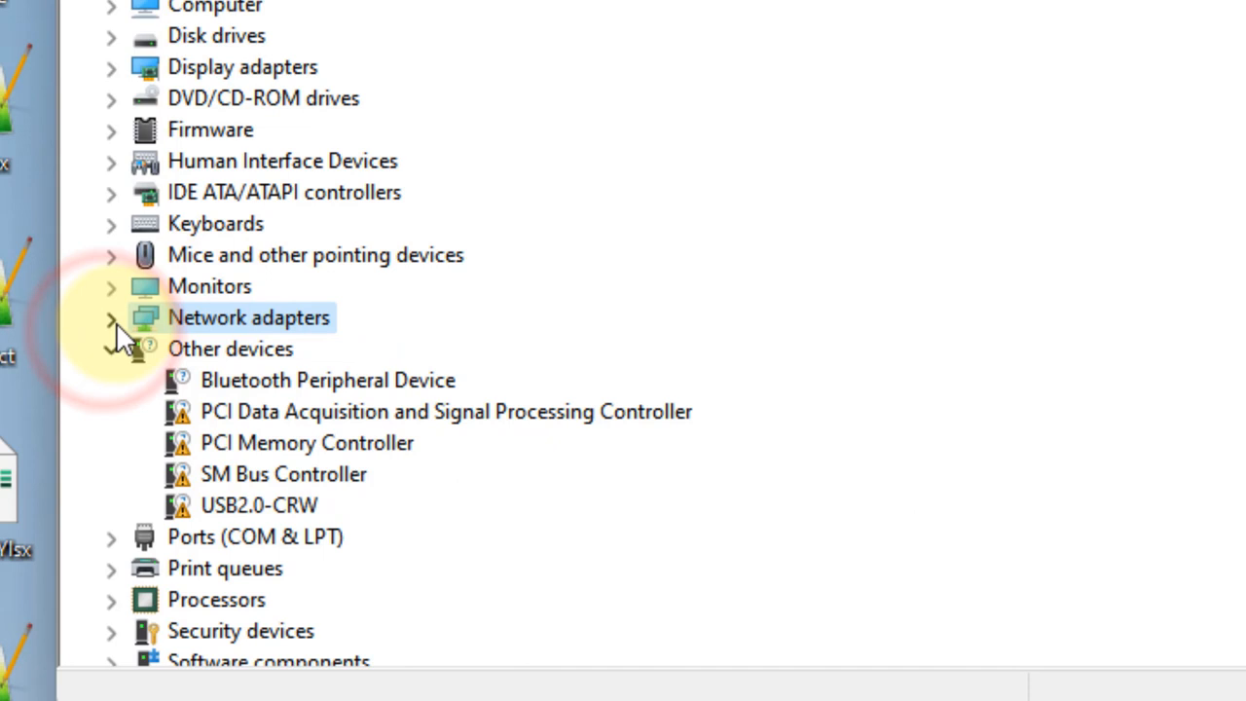
{"action": "left_click", "coordinate": [111, 317]}
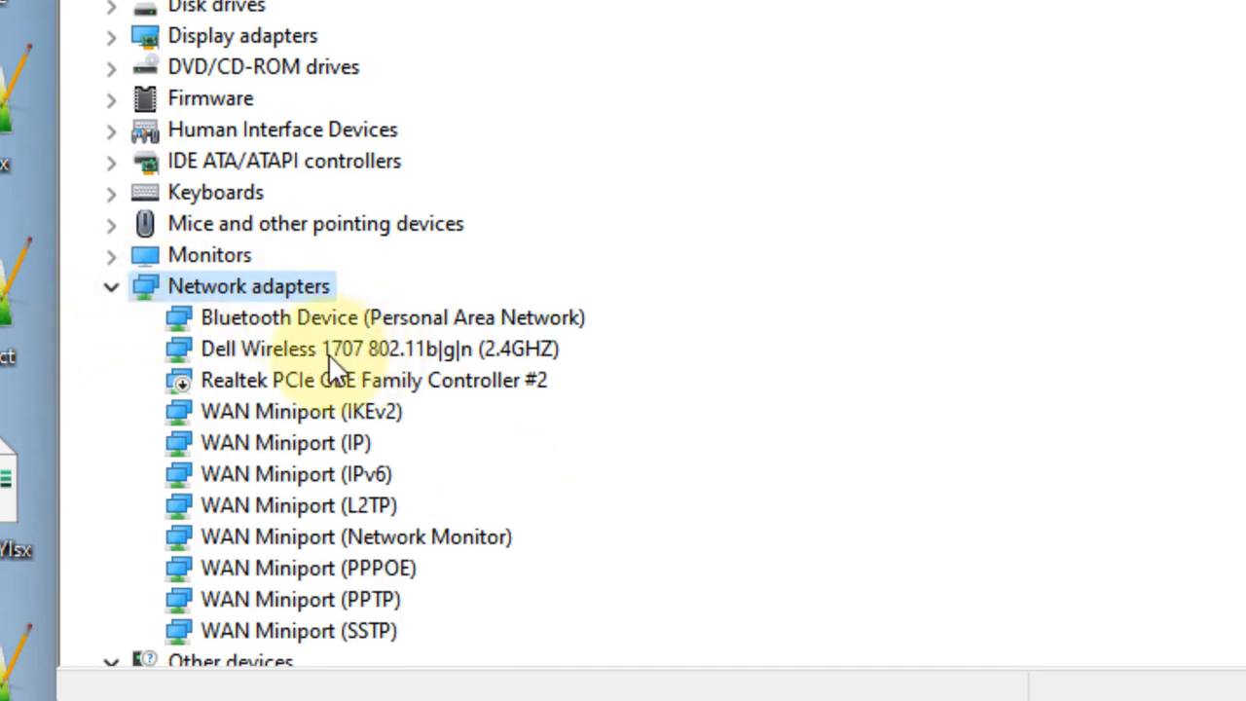
{"action": "left_click", "coordinate": [378, 348]}
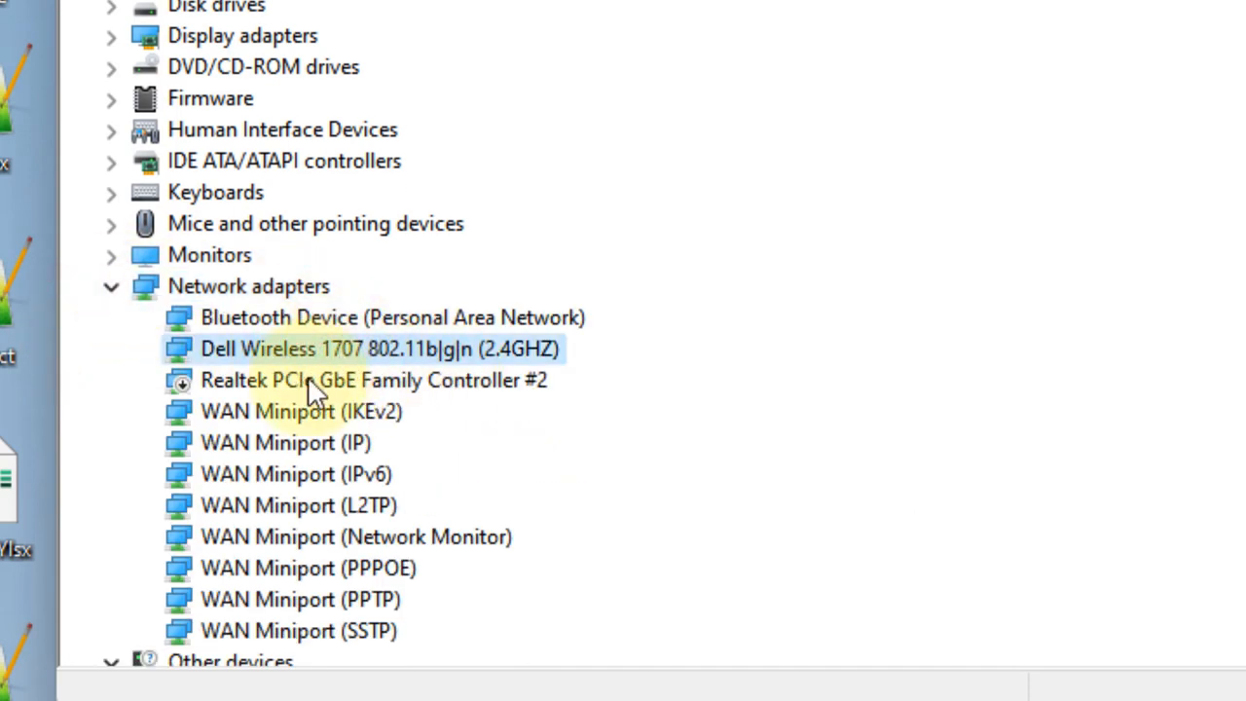
{"action": "right_click", "coordinate": [380, 348]}
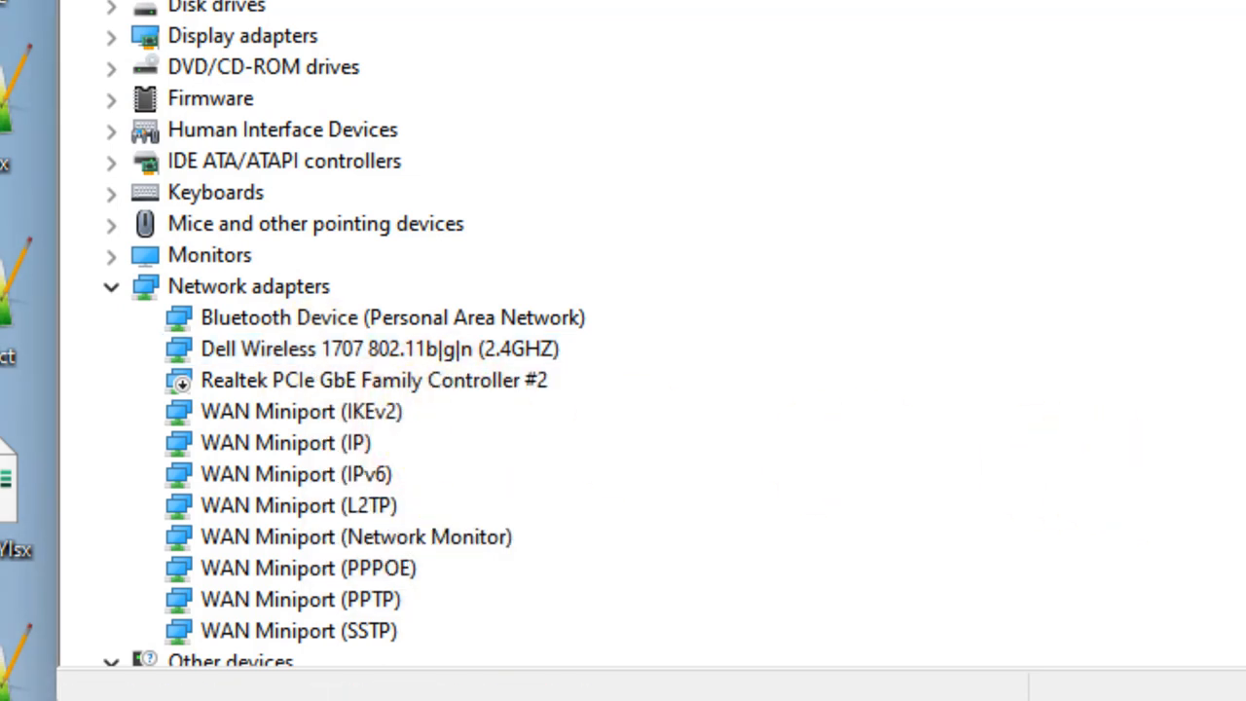
{"action": "left_click", "coordinate": [379, 348]}
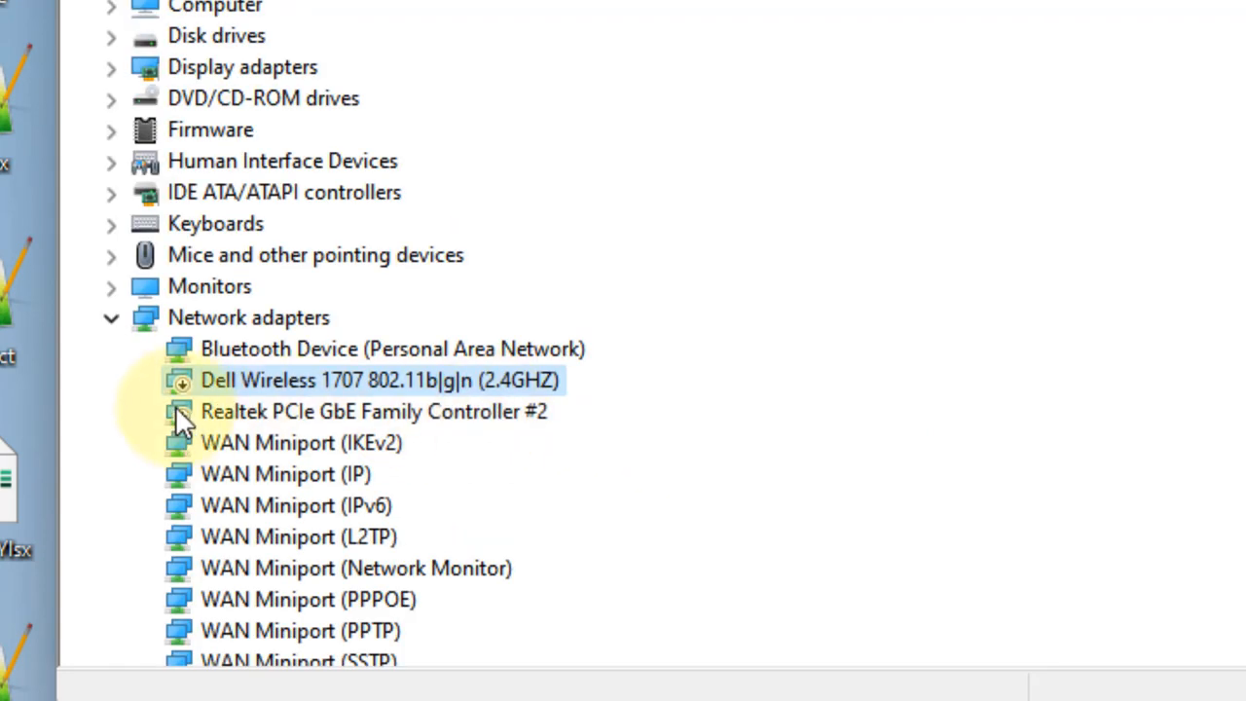
{"action": "mouse_move", "coordinate": [365, 399]}
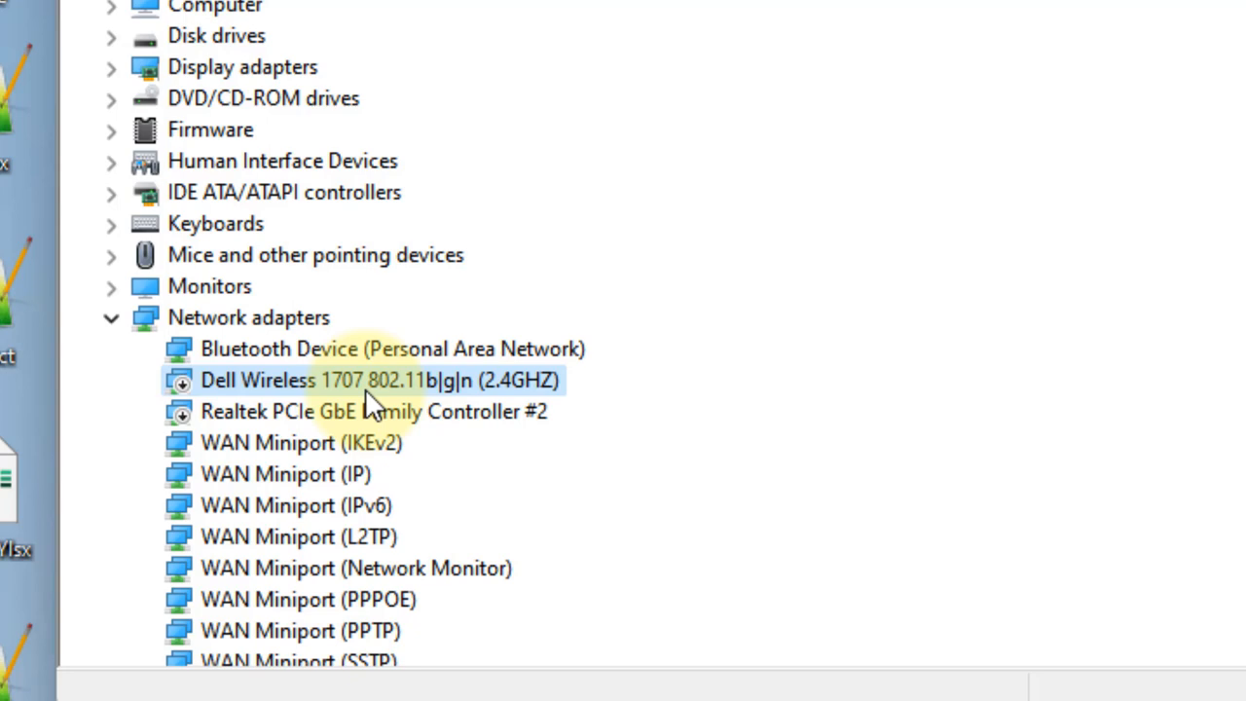
{"action": "right_click", "coordinate": [380, 380]}
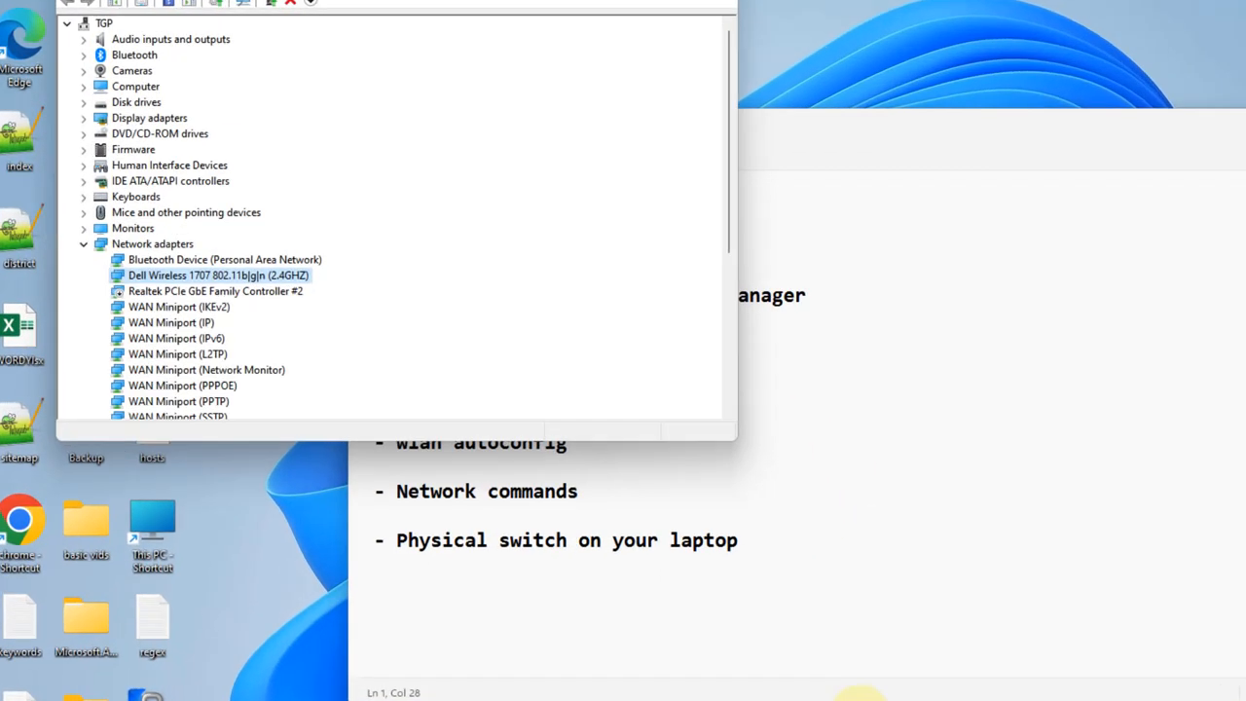
Uninstall the Dell Wireless 1707 adapter, confirm, then scan for hardware changes to reinstall it
{"action": "right_click", "coordinate": [218, 276]}
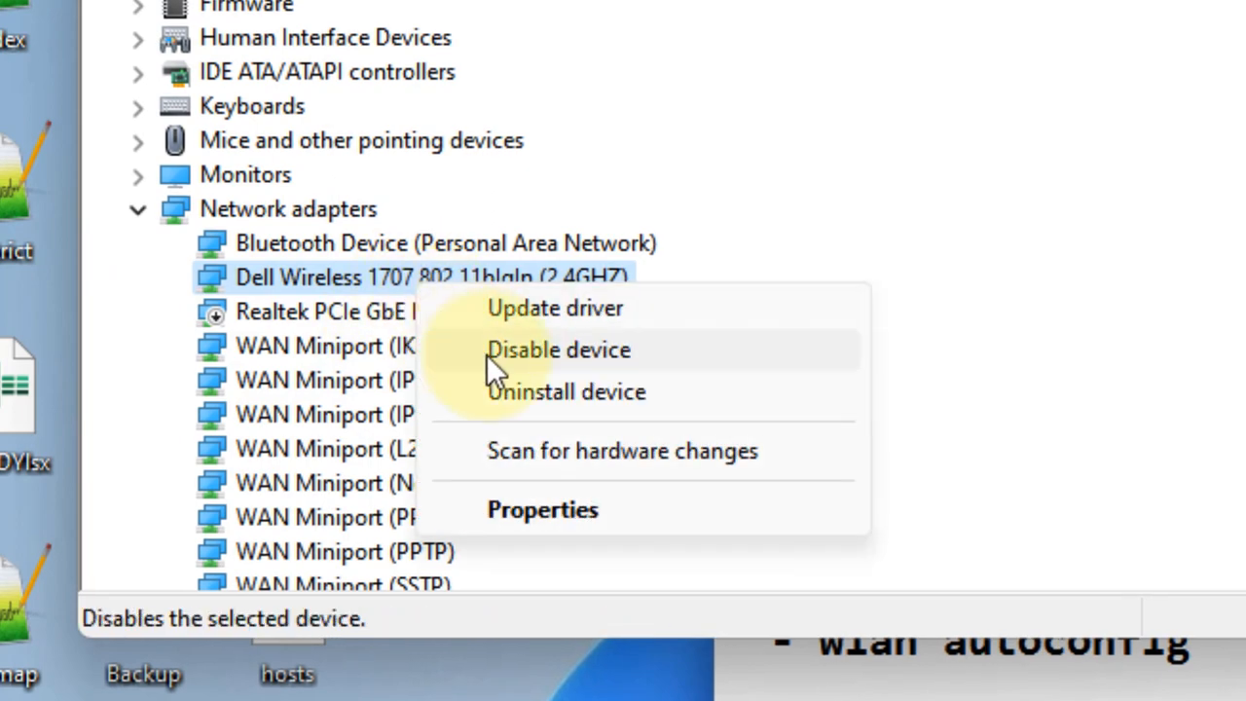
{"action": "left_click", "coordinate": [566, 392]}
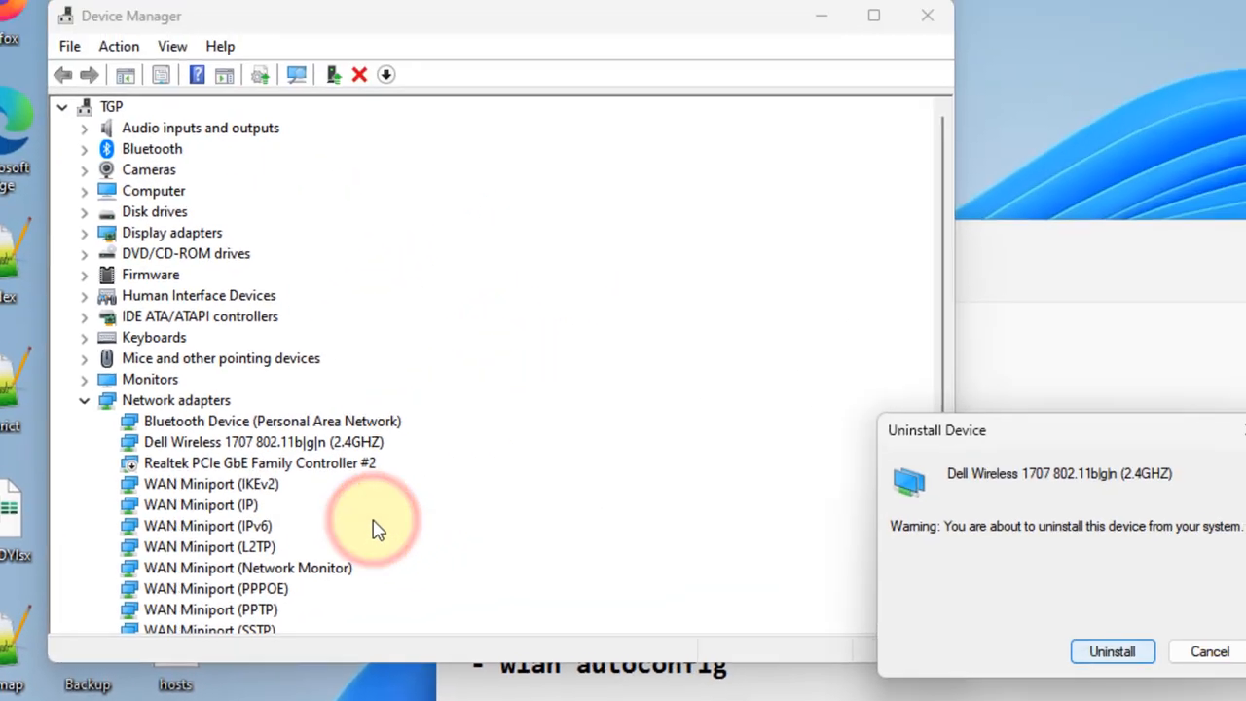
{"action": "left_click", "coordinate": [1111, 652]}
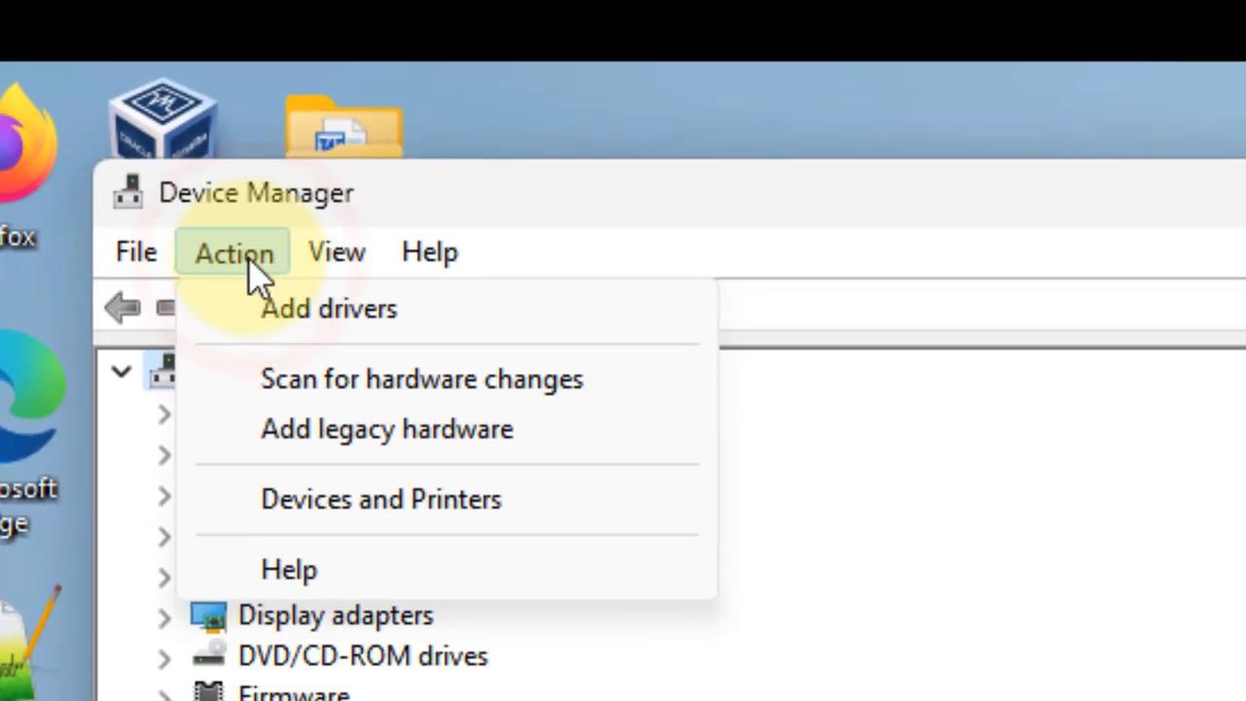
{"action": "left_click", "coordinate": [422, 379]}
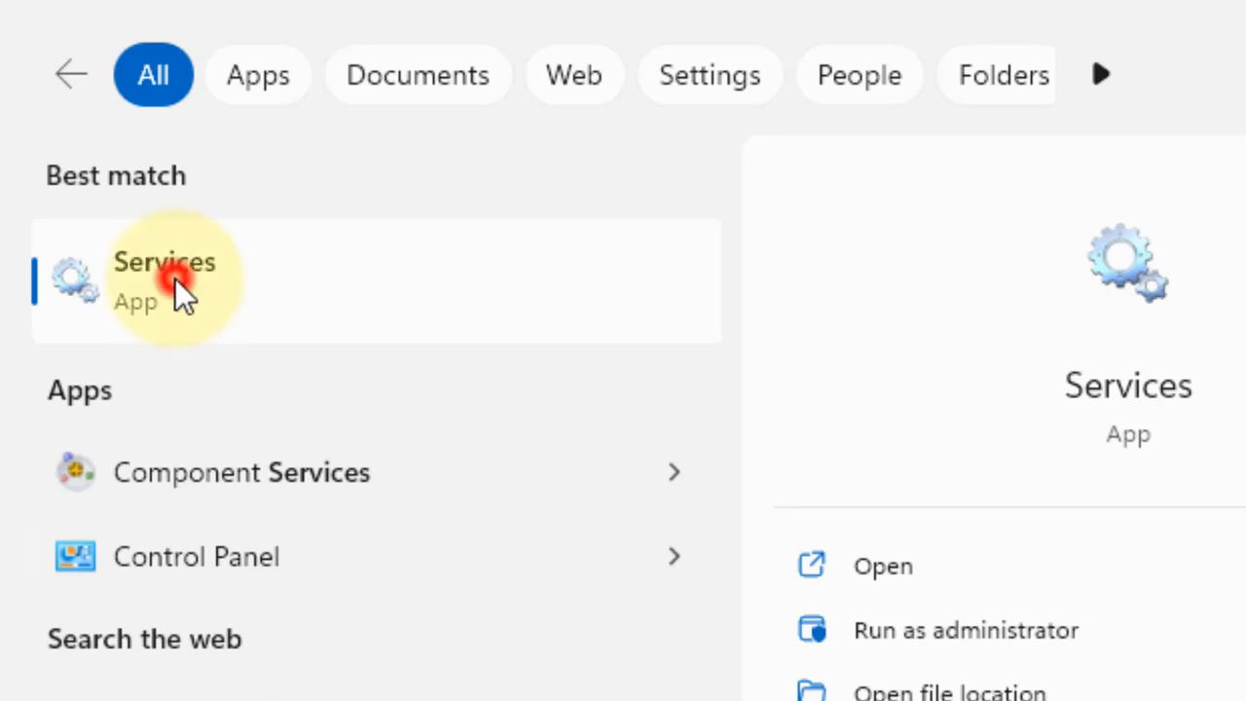
Set WLAN AutoConfig startup type to Automatic, confirm, and close Services
{"action": "left_click", "coordinate": [164, 281]}
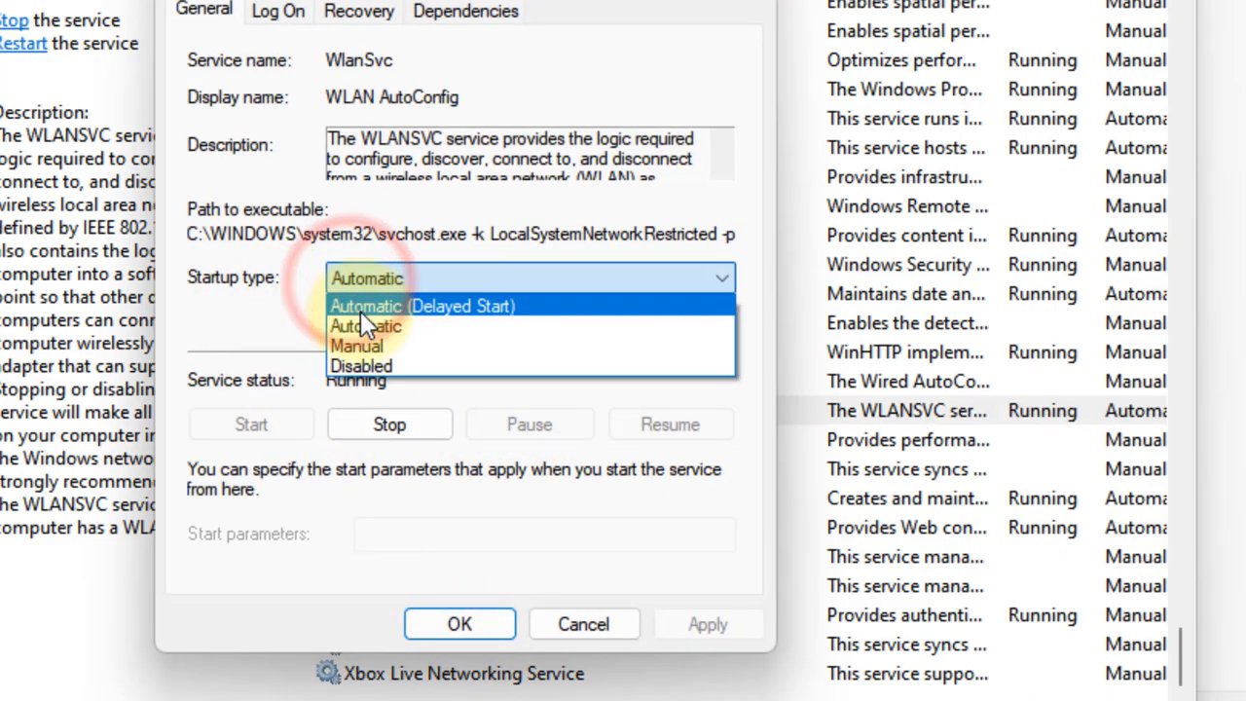
{"action": "left_click", "coordinate": [365, 324]}
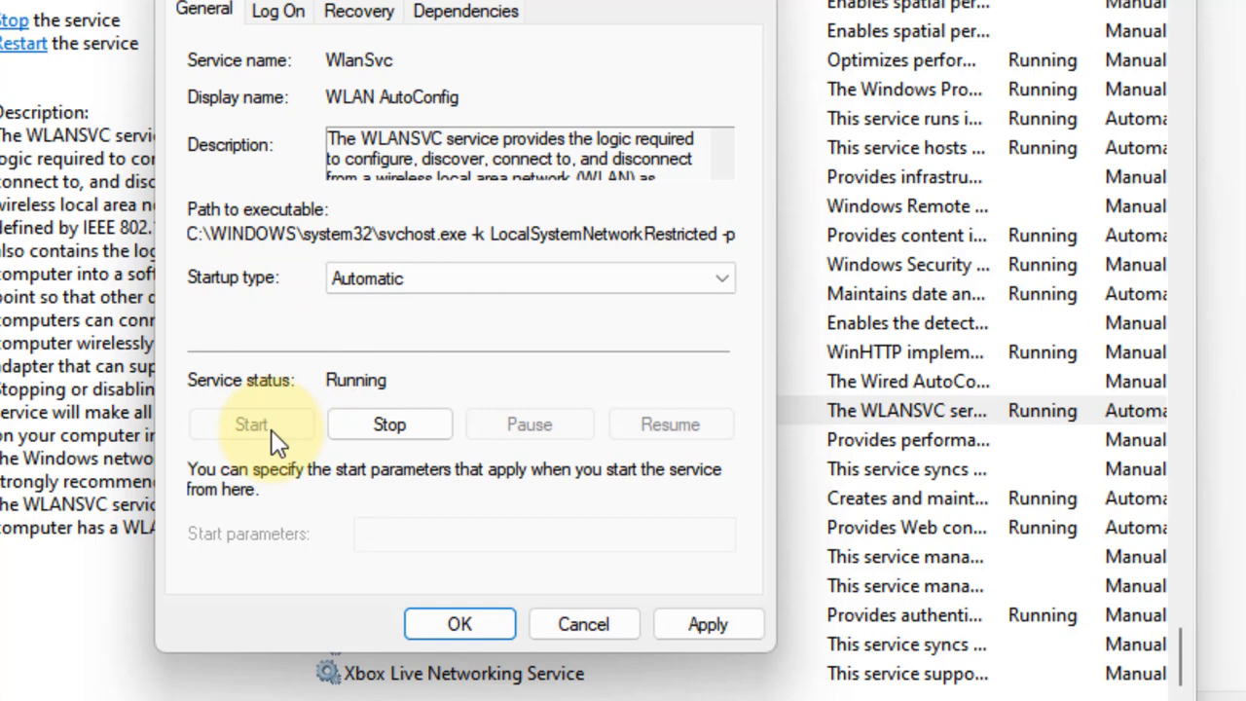
{"action": "mouse_move", "coordinate": [262, 438]}
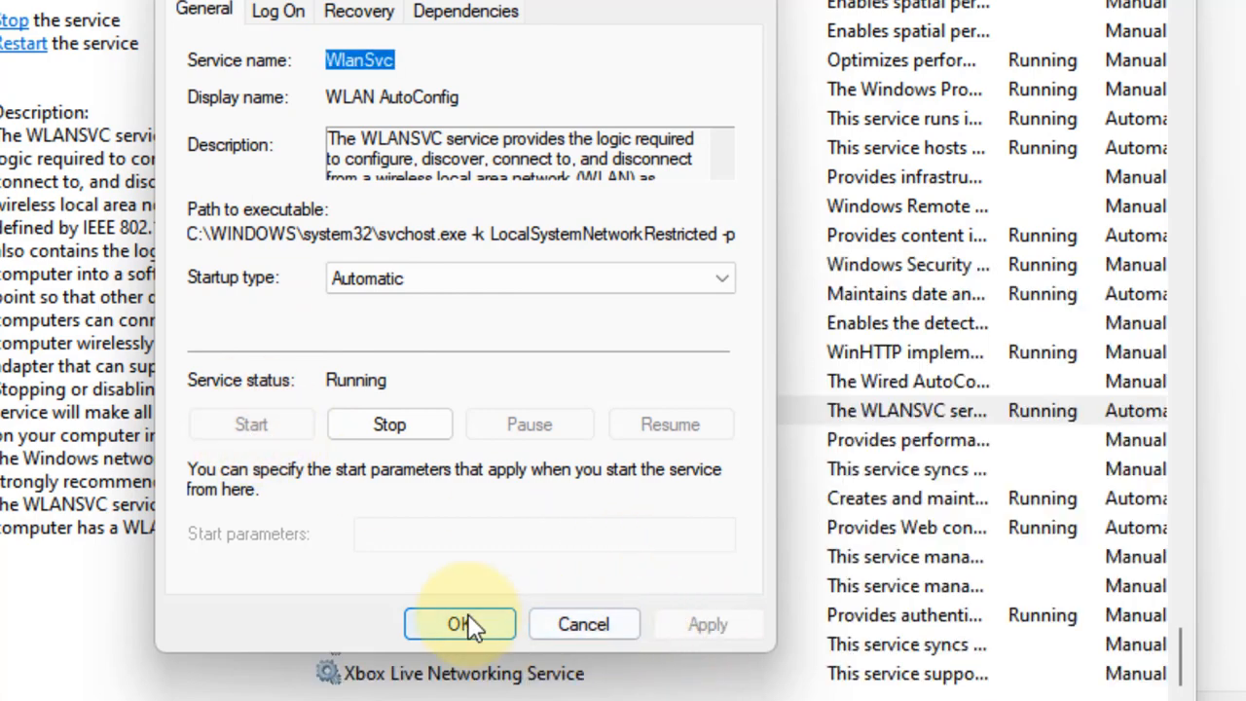
{"action": "left_click", "coordinate": [458, 624]}
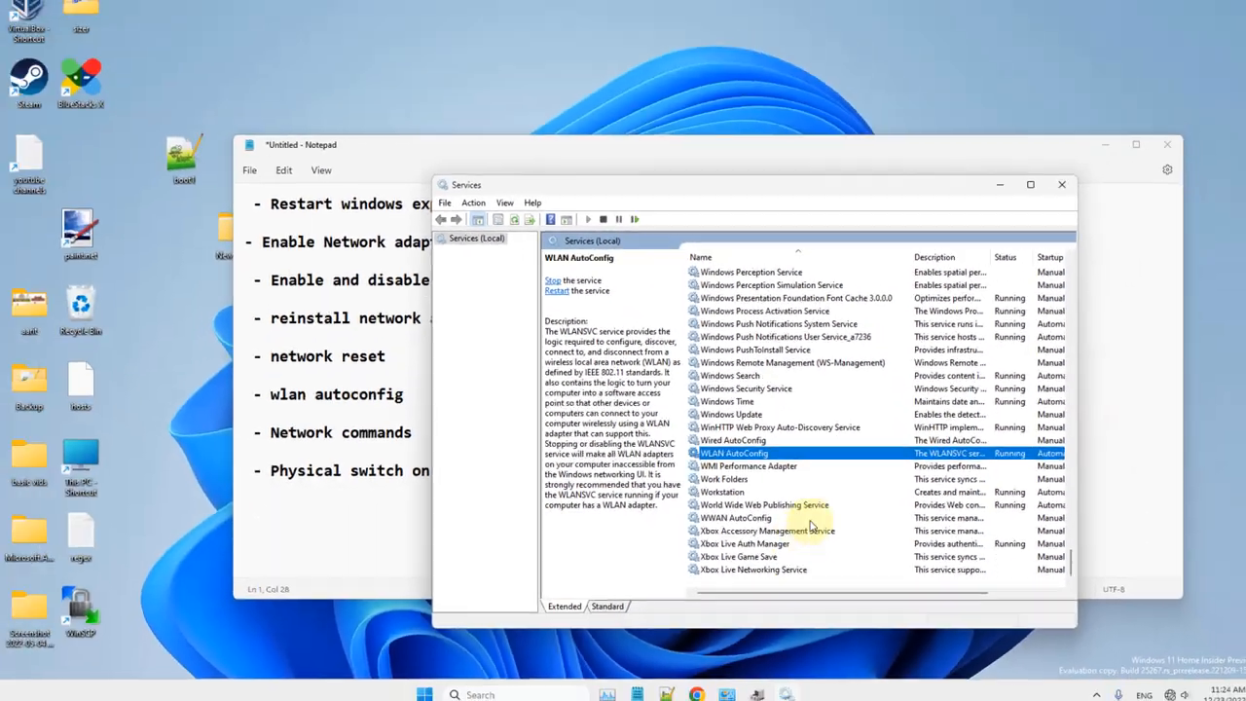
{"action": "left_click", "coordinate": [1061, 184]}
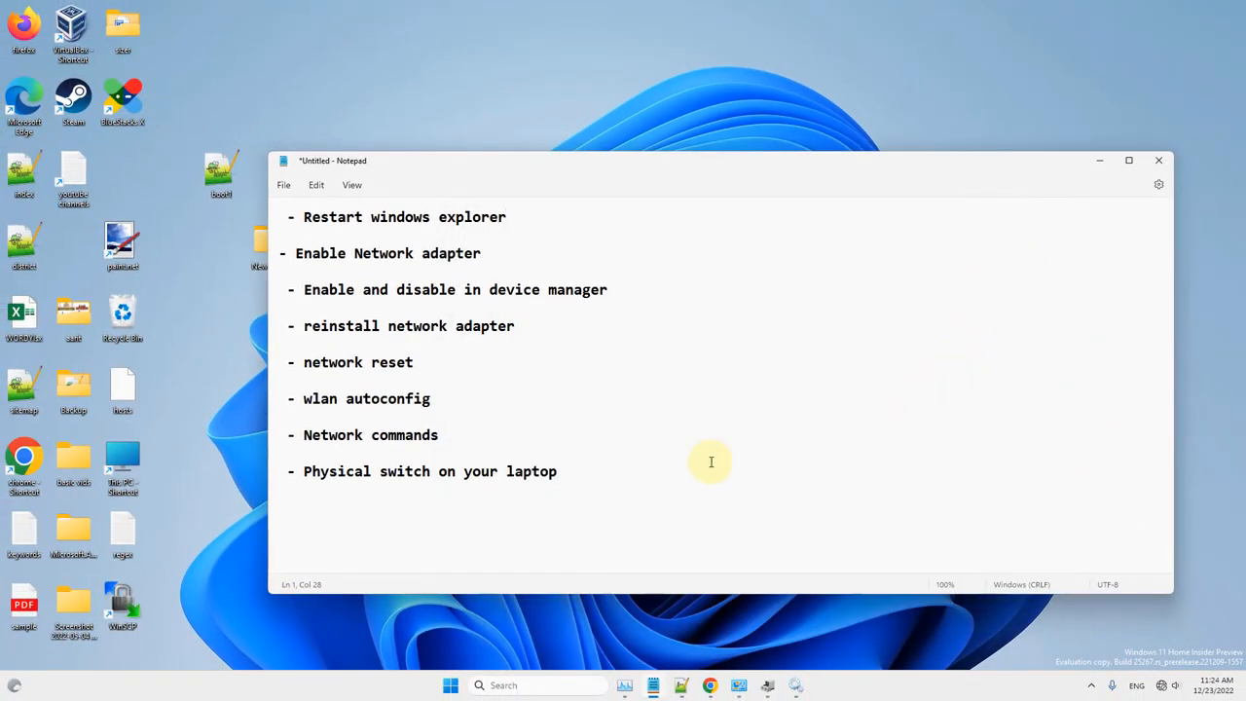
Run Reset now on the Settings Network reset page and return to the checklist
{"action": "left_click", "coordinate": [503, 685]}
{"action": "type", "text": "network re"}
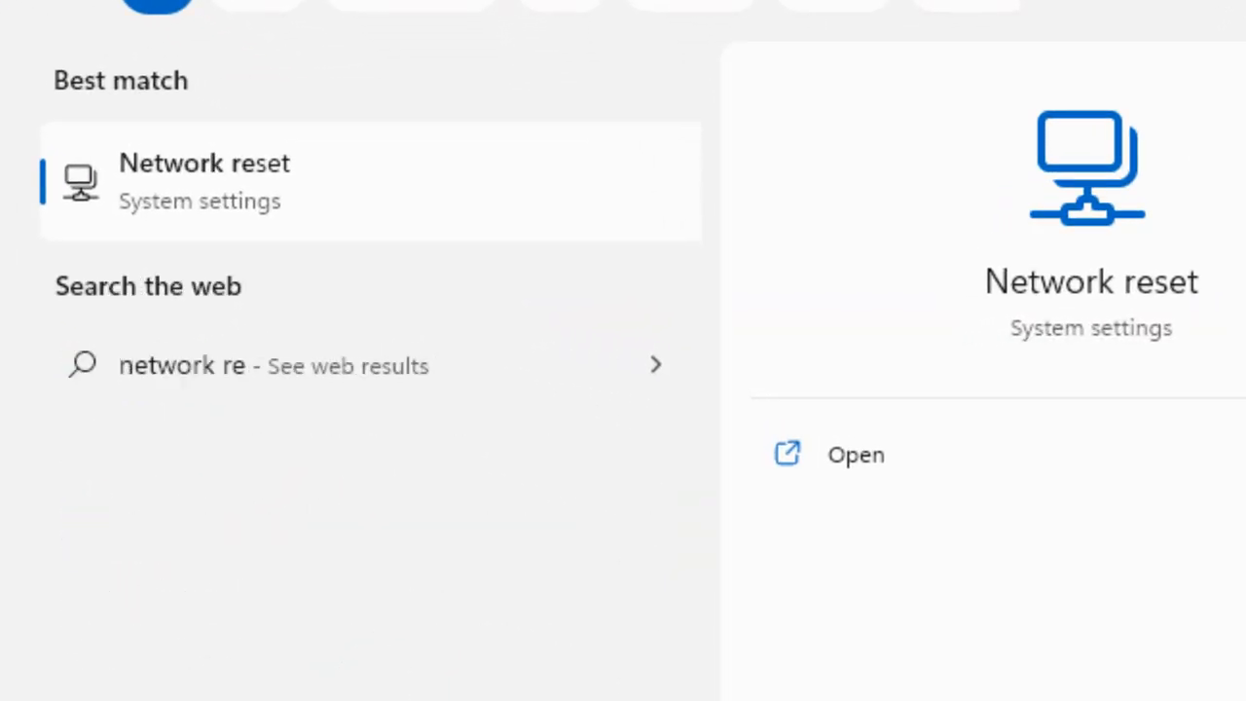
{"action": "left_click", "coordinate": [297, 229]}
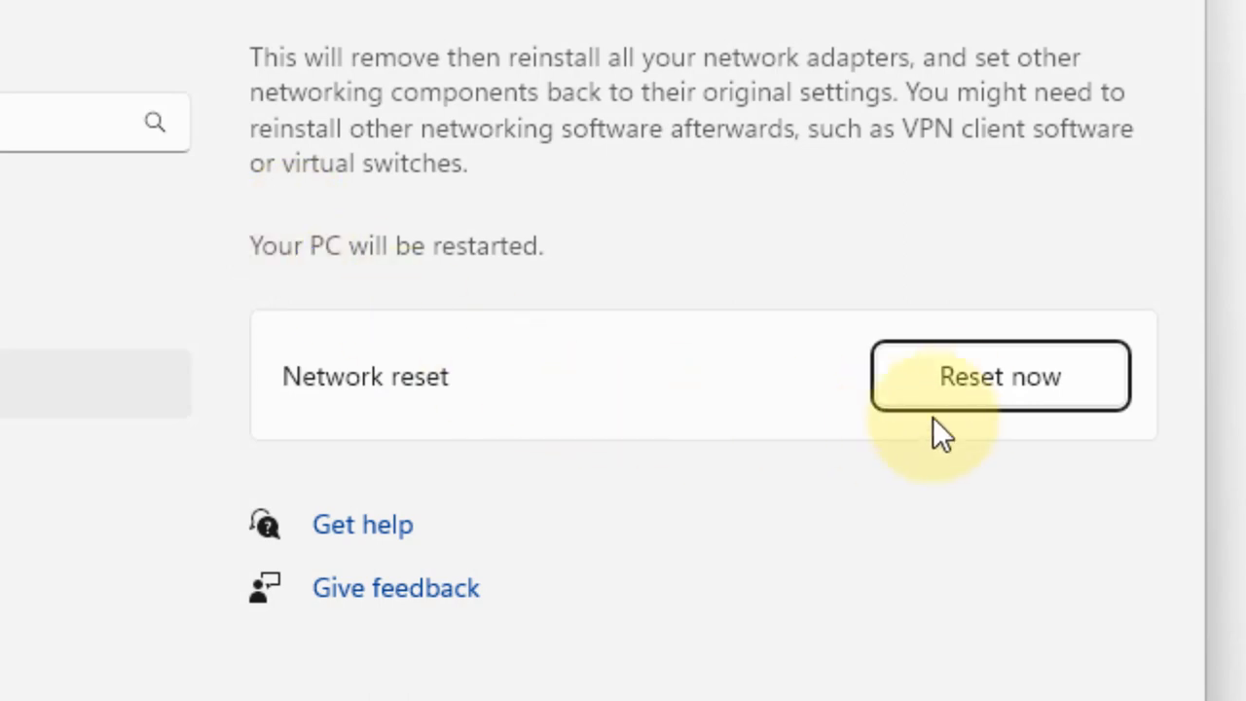
{"action": "left_click", "coordinate": [998, 376]}
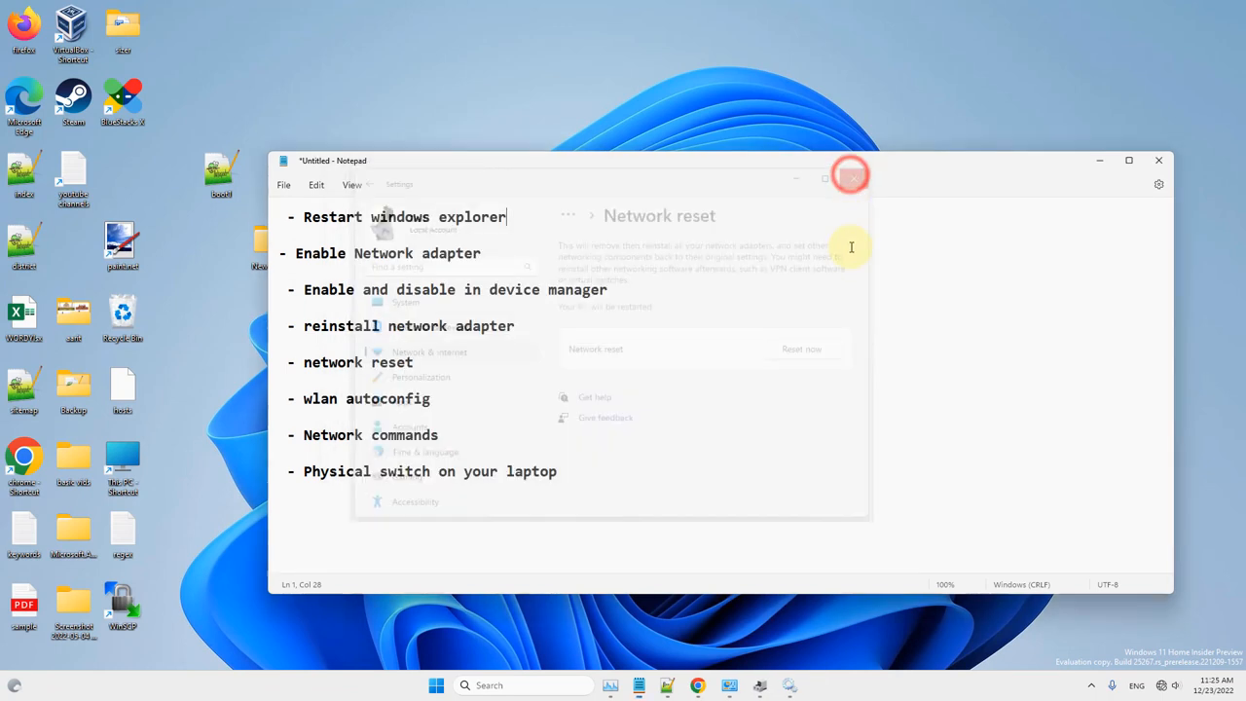
{"action": "left_click", "coordinate": [852, 177]}
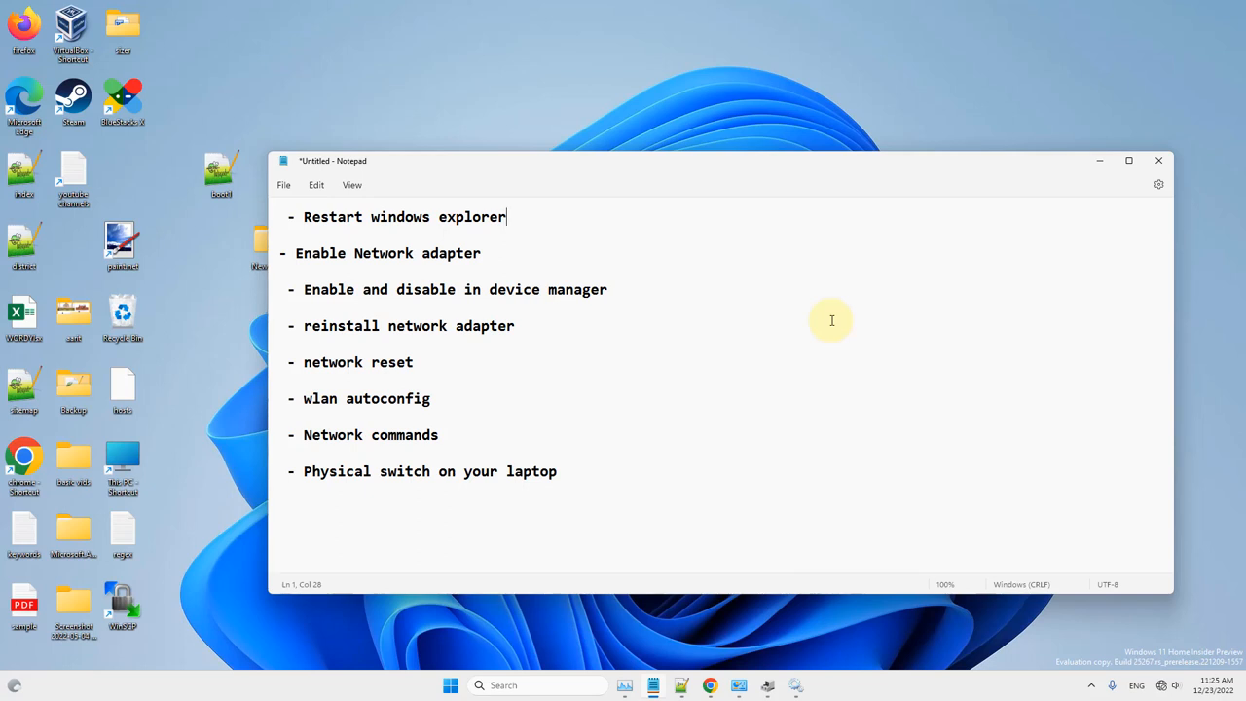
{"action": "mouse_move", "coordinate": [711, 471]}
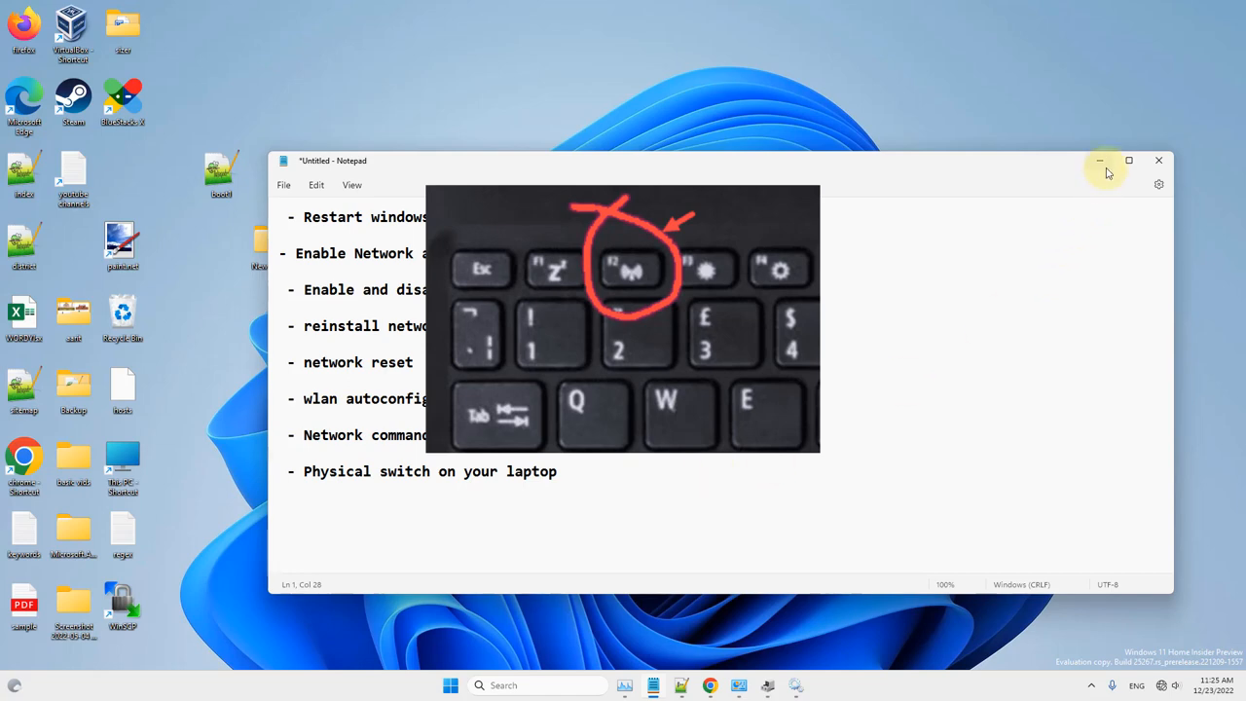
{"action": "mouse_move", "coordinate": [1099, 161]}
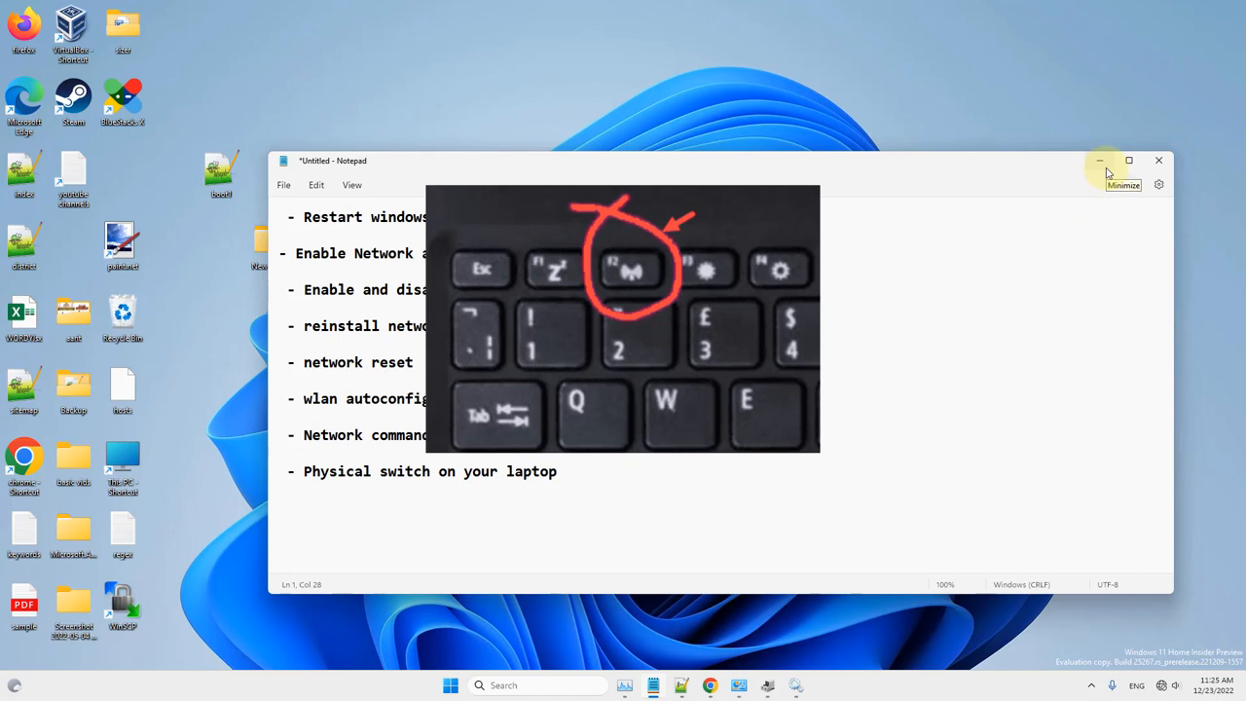